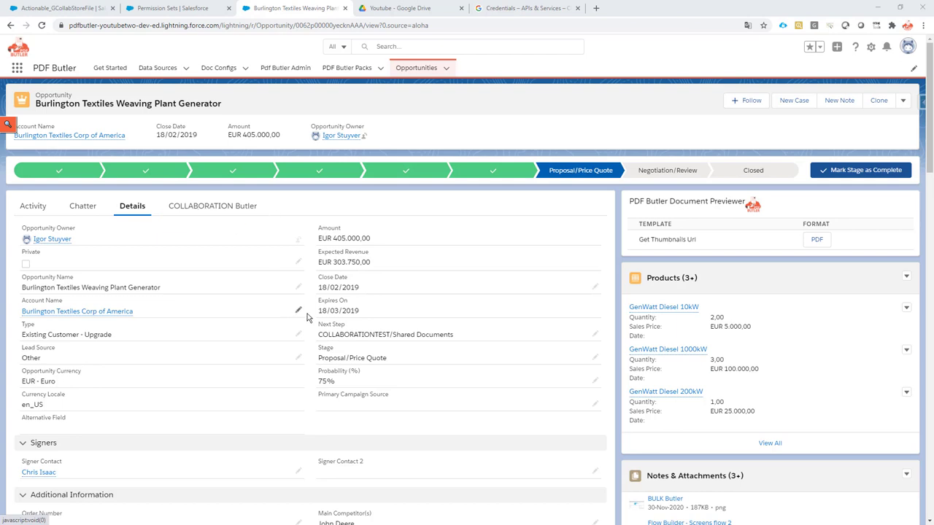
{"action": "mouse_move", "coordinate": [411, 8]}
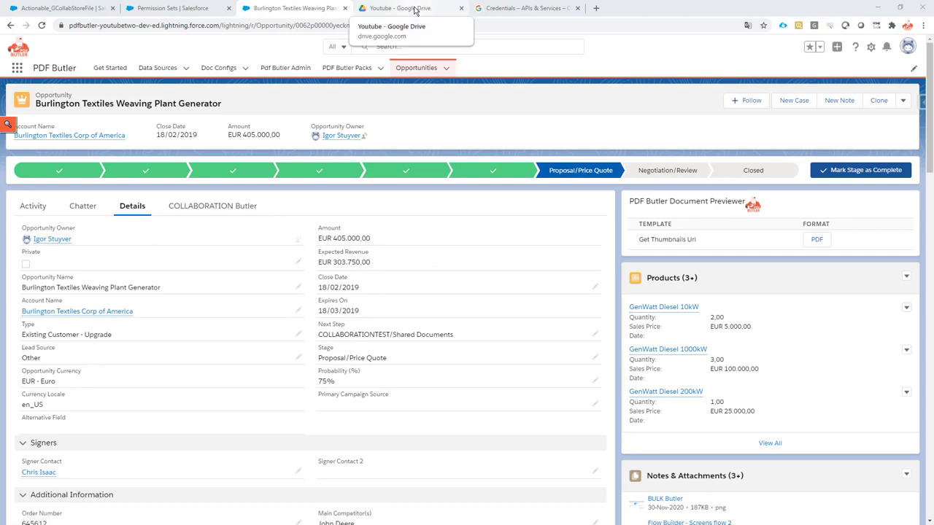
- Review the empty Youtube shared drive, the OAuth client IDs, and the Salesforce permission sets
{"action": "left_click", "coordinate": [408, 8]}
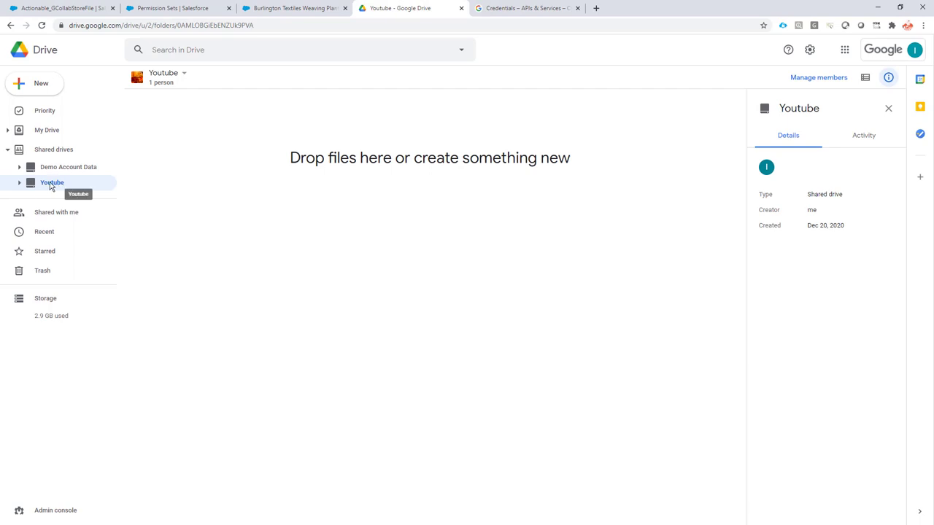
{"action": "mouse_move", "coordinate": [58, 186]}
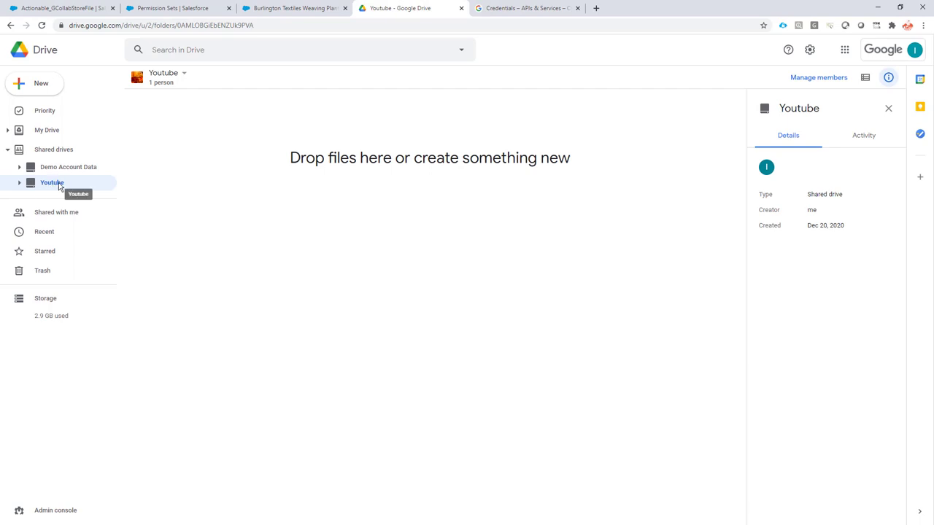
{"action": "mouse_move", "coordinate": [55, 134]}
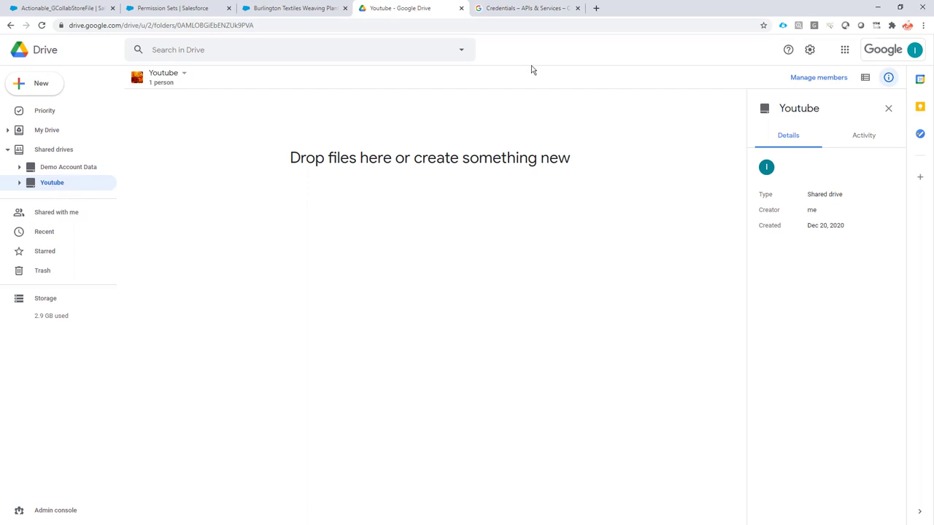
{"action": "left_click", "coordinate": [525, 8]}
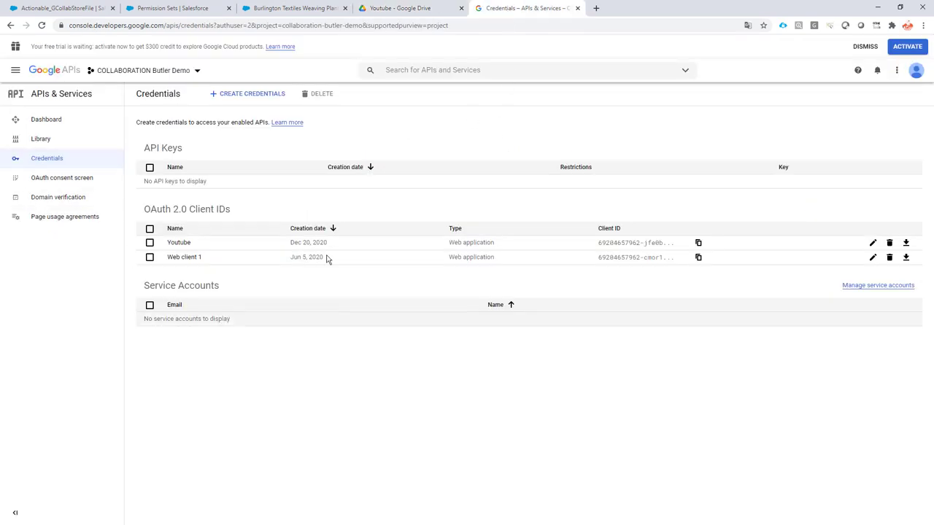
{"action": "mouse_move", "coordinate": [316, 332]}
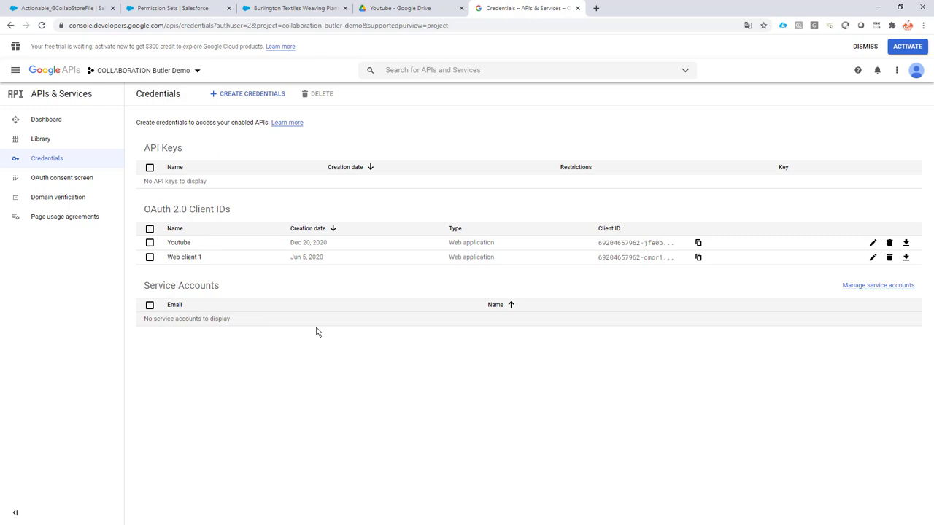
{"action": "left_click", "coordinate": [175, 8]}
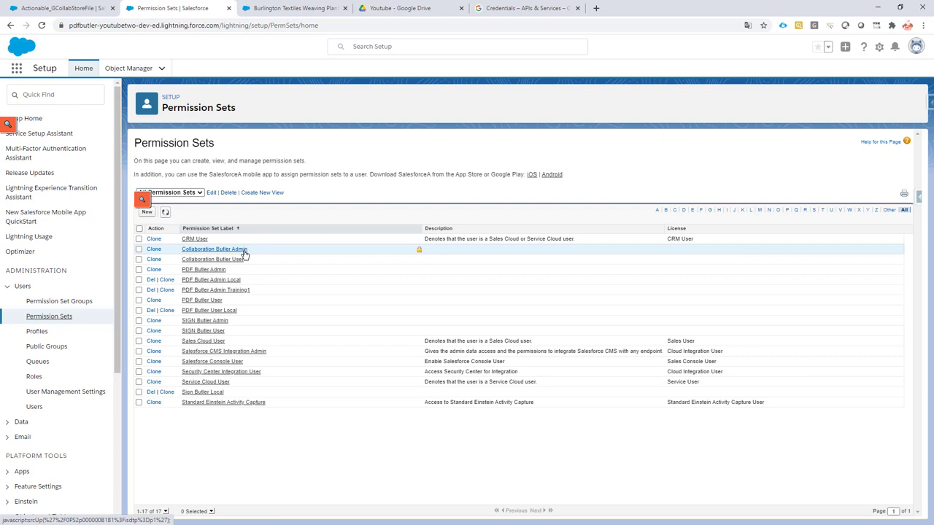
{"action": "mouse_move", "coordinate": [229, 260]}
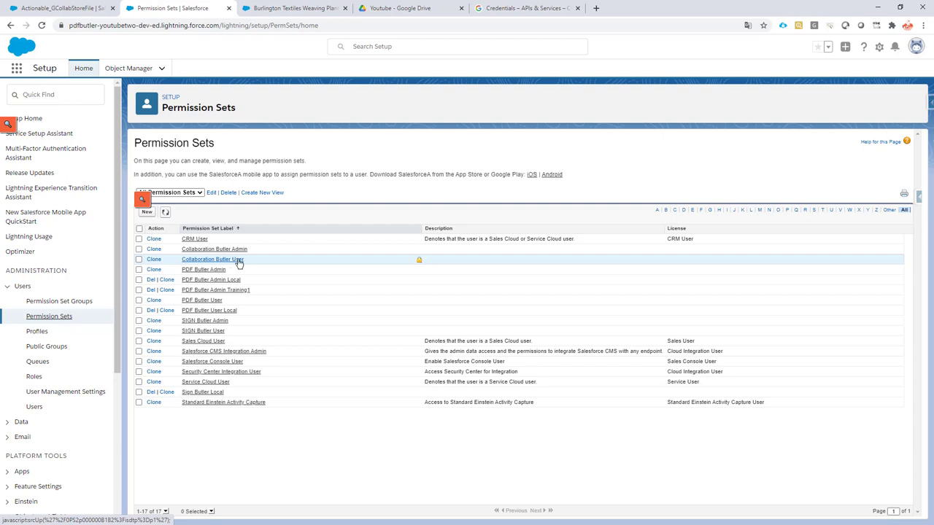
- Go back to the Burlington Textiles Weaving Plant Generator opportunity record
{"action": "left_click", "coordinate": [291, 8]}
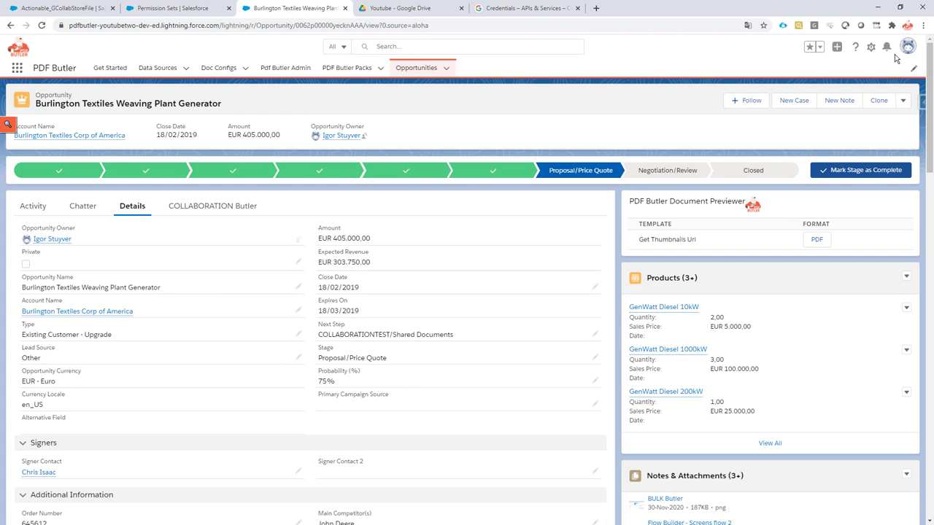
- Open the opportunity record page in Lightning App Builder using Edit Page
{"action": "left_click", "coordinate": [870, 47]}
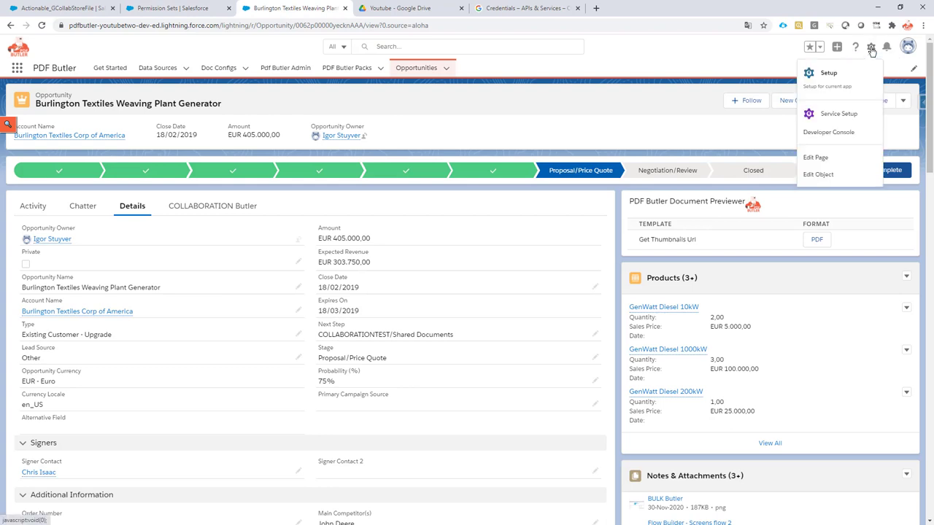
{"action": "left_click", "coordinate": [815, 158]}
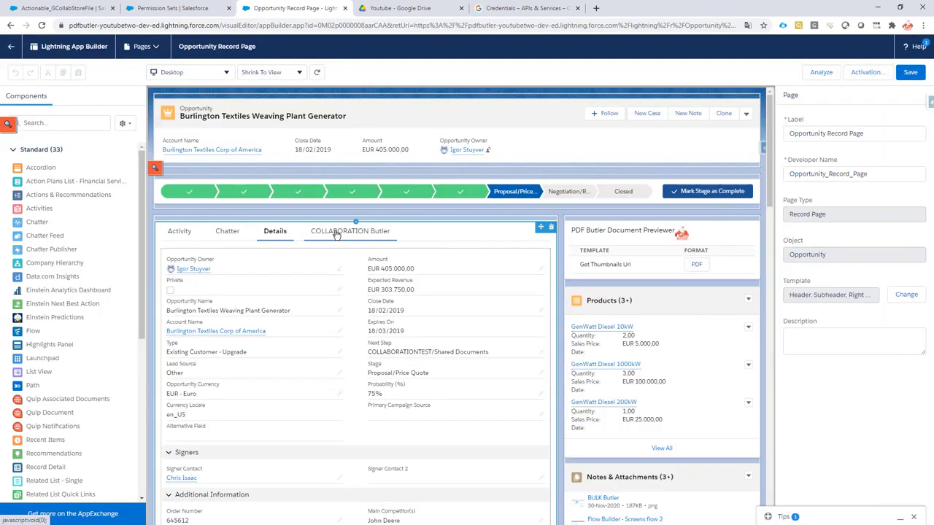
- Show the COLLABORATION Butler tab and scroll the components list toward Custom - Managed
{"action": "left_click", "coordinate": [350, 231]}
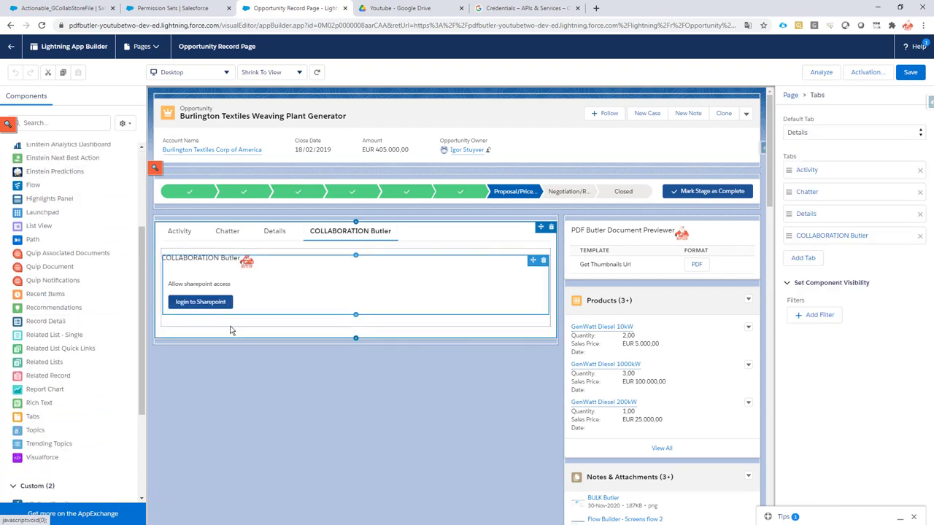
{"action": "scroll", "scroll_direction": "down", "scroll_amount": 3}
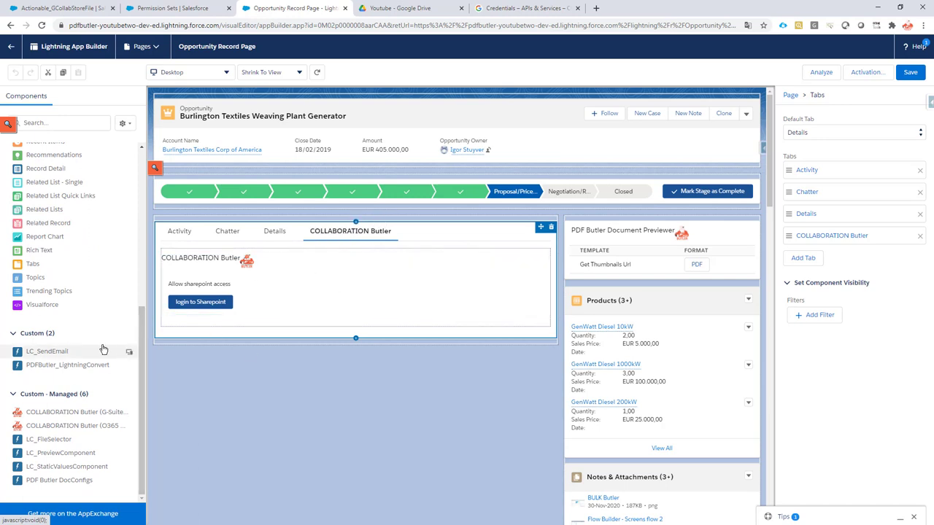
{"action": "mouse_move", "coordinate": [73, 412]}
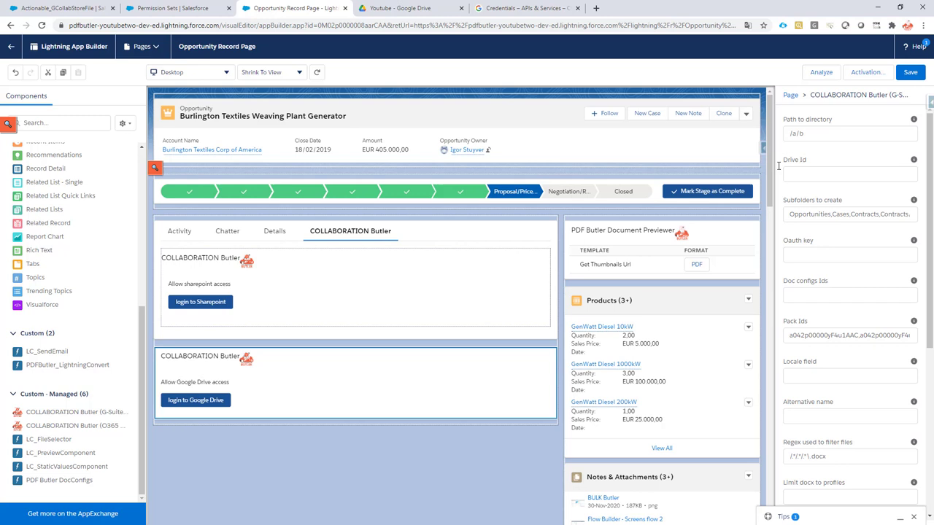
- Change the Google Drive component's Path to directory from /a/b to /Opportunities/{{!Name}}
{"action": "left_click", "coordinate": [849, 134]}
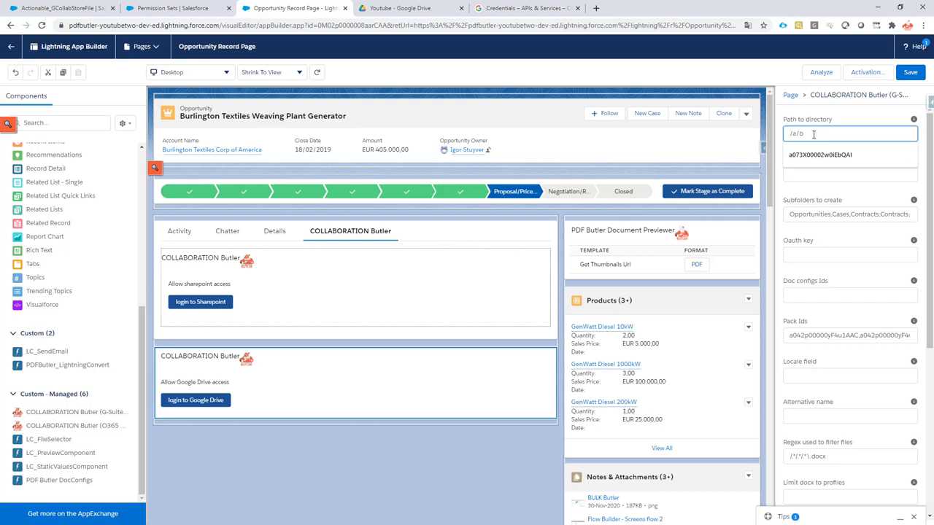
{"action": "type", "text": "/c"}
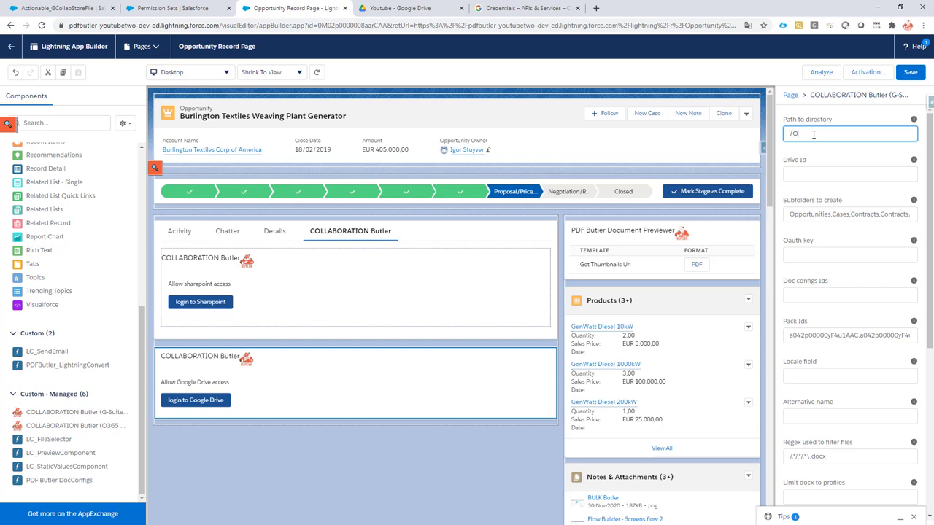
{"action": "type", "text": "Opportunities/[["}
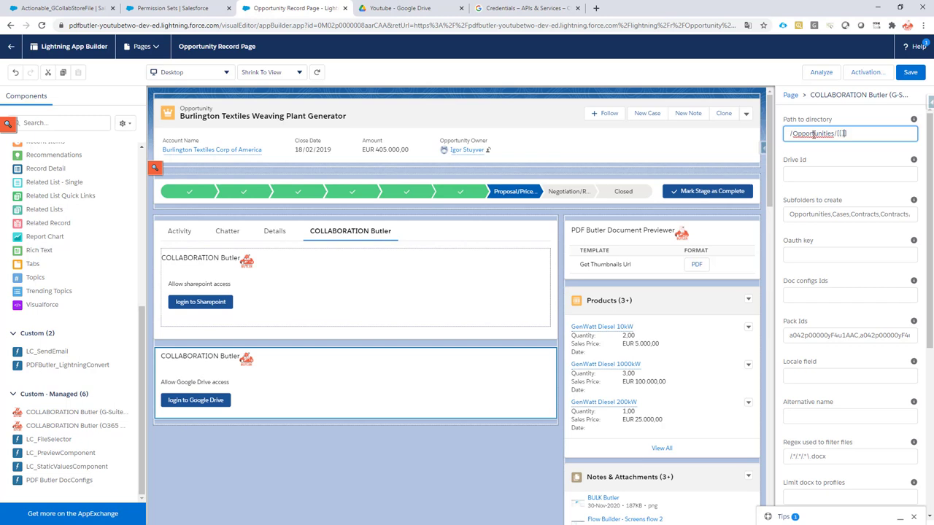
{"action": "type", "text": "{!Name"}
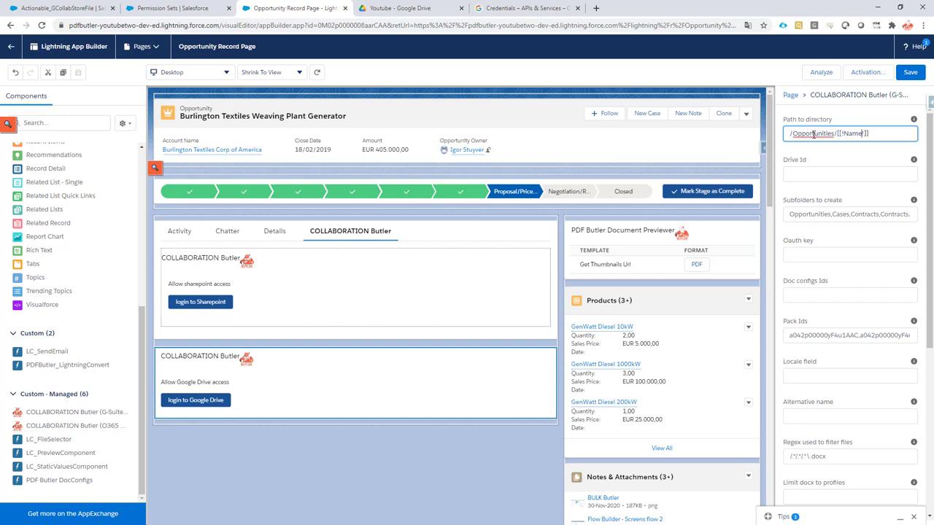
{"action": "left_click", "coordinate": [263, 116]}
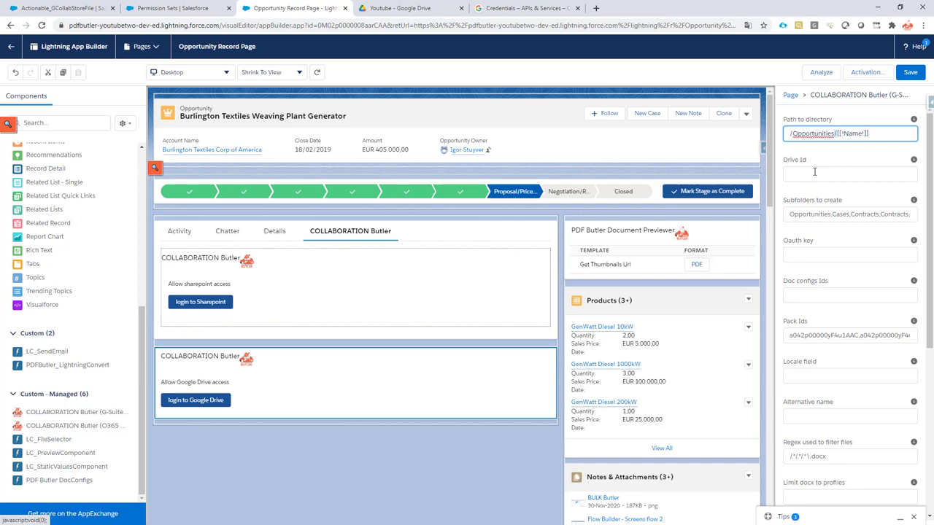
{"action": "left_click", "coordinate": [411, 8]}
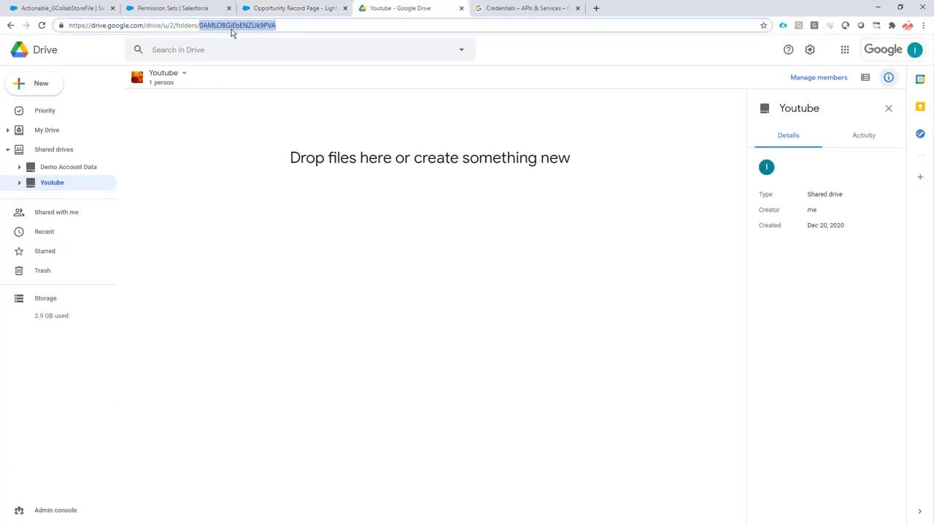
- Paste the shared drive ID 0AMLOBGiEbENZUk9PVA into the component's Drive Id
{"action": "left_click", "coordinate": [294, 8]}
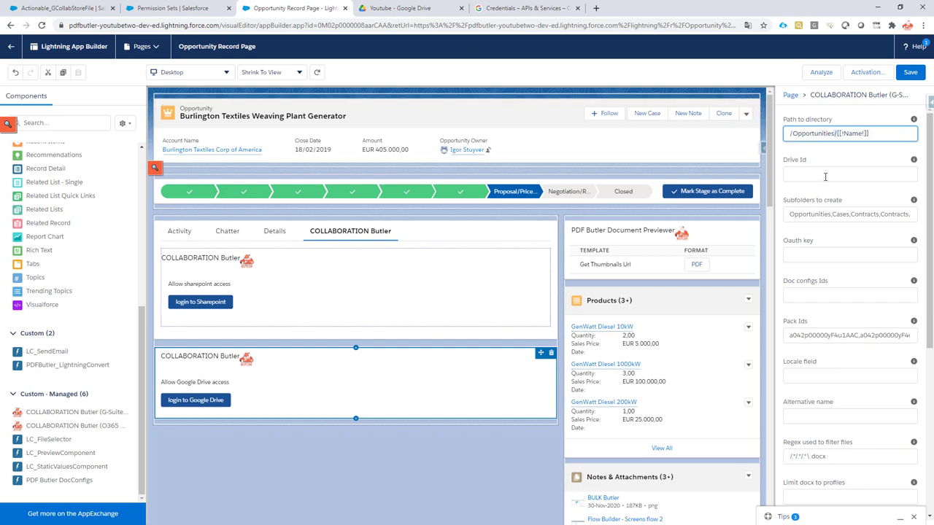
{"action": "left_click", "coordinate": [849, 254]}
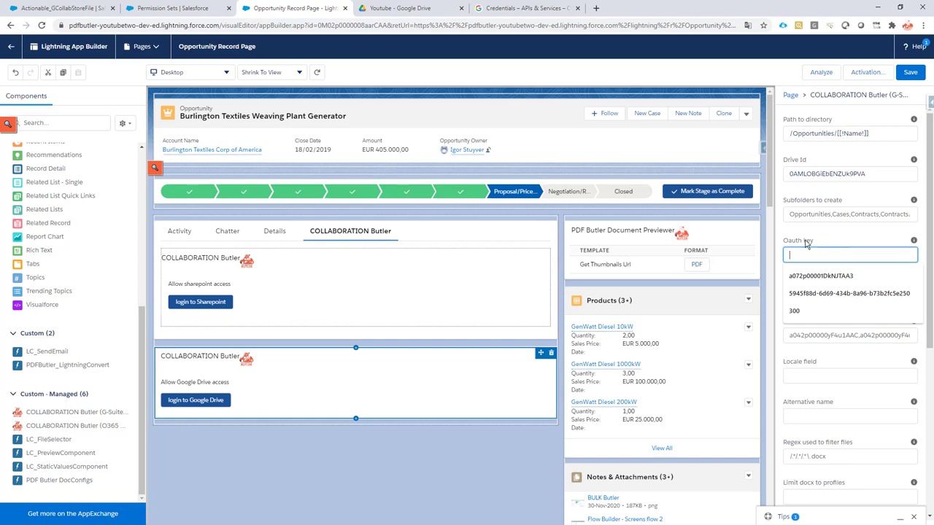
{"action": "mouse_move", "coordinate": [526, 8]}
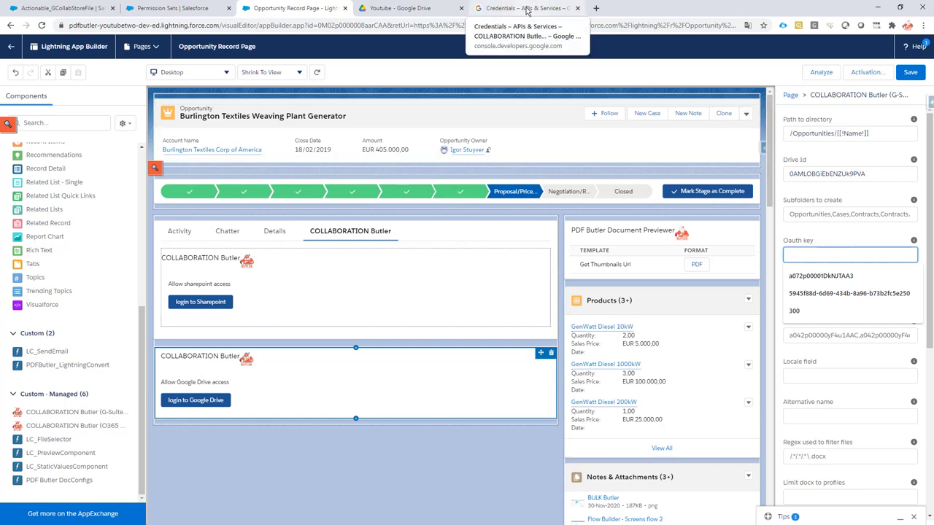
- Copy the Youtube client ID from Google Cloud credentials into the Oauth key field
{"action": "left_click", "coordinate": [526, 8]}
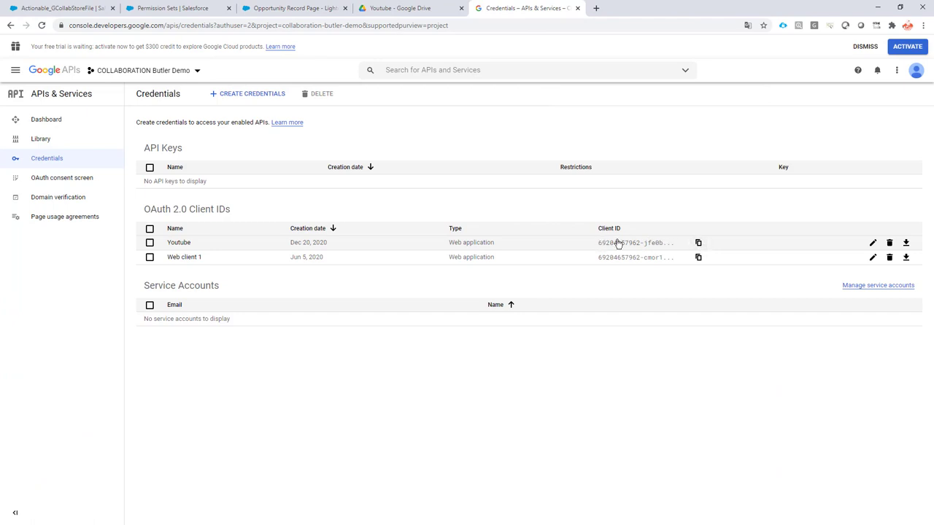
{"action": "left_click", "coordinate": [697, 242]}
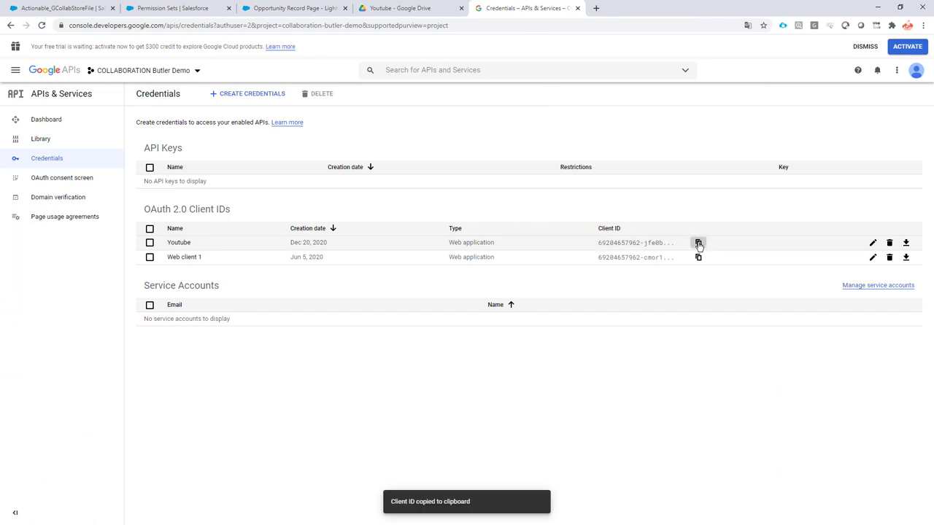
{"action": "left_click", "coordinate": [294, 8]}
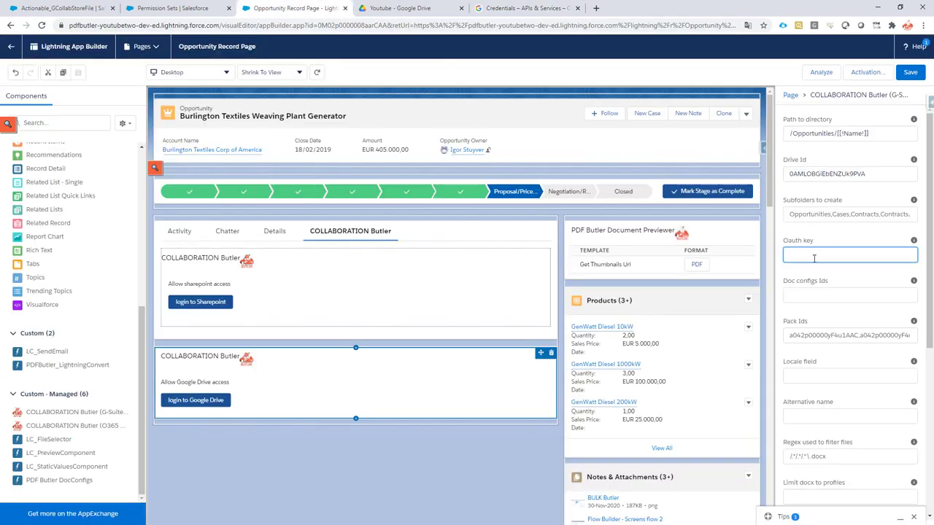
{"action": "type", "text": "cpn85onm.apps.googleusercontent.com"}
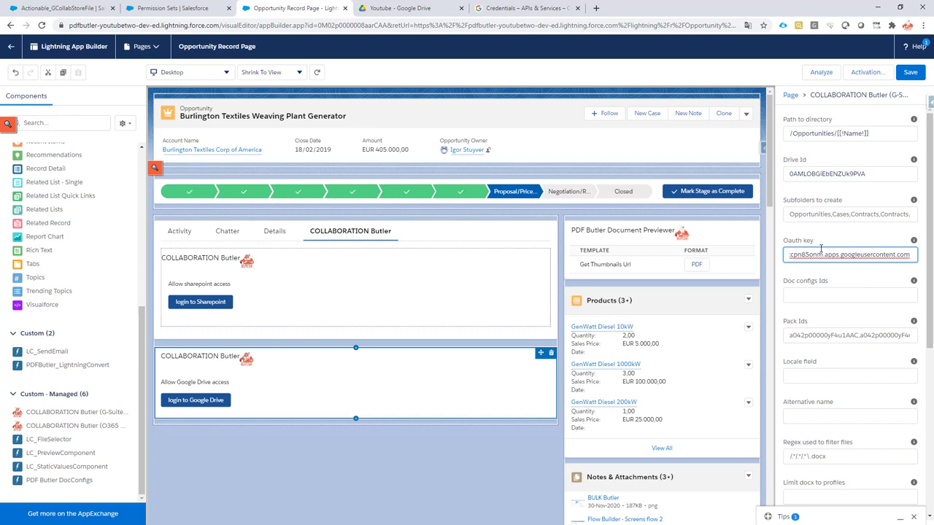
- Tick 'Create missing folders' and 'Enable inline actions' for the Google Drive component
{"action": "scroll", "scroll_direction": "down", "scroll_amount": 3}
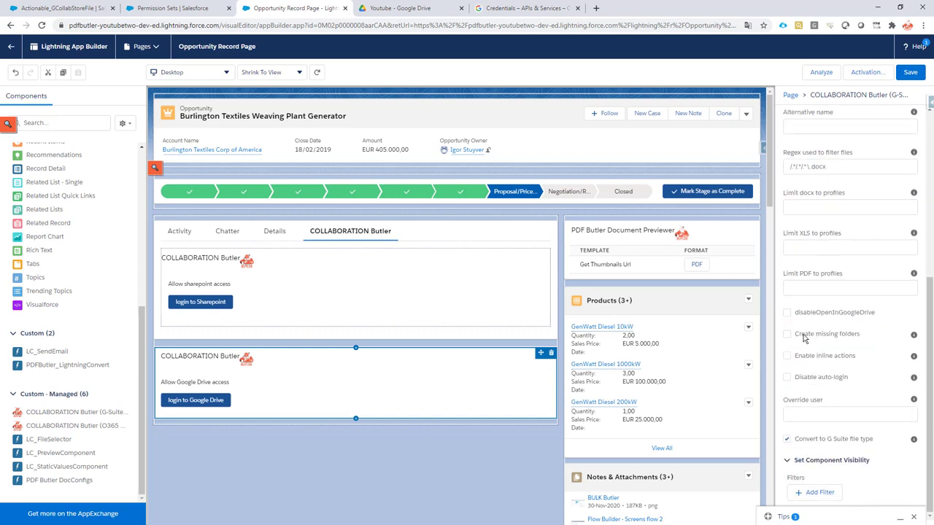
{"action": "left_click", "coordinate": [786, 333]}
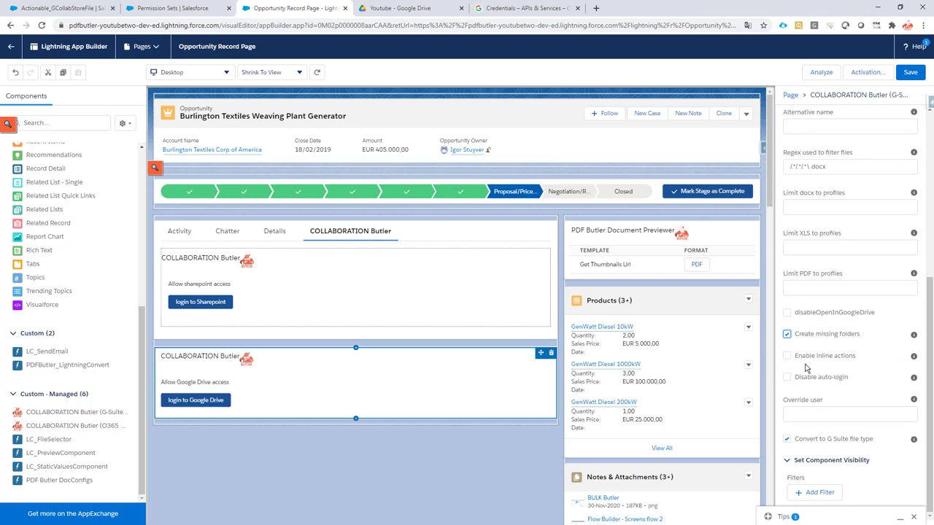
{"action": "left_click", "coordinate": [787, 356]}
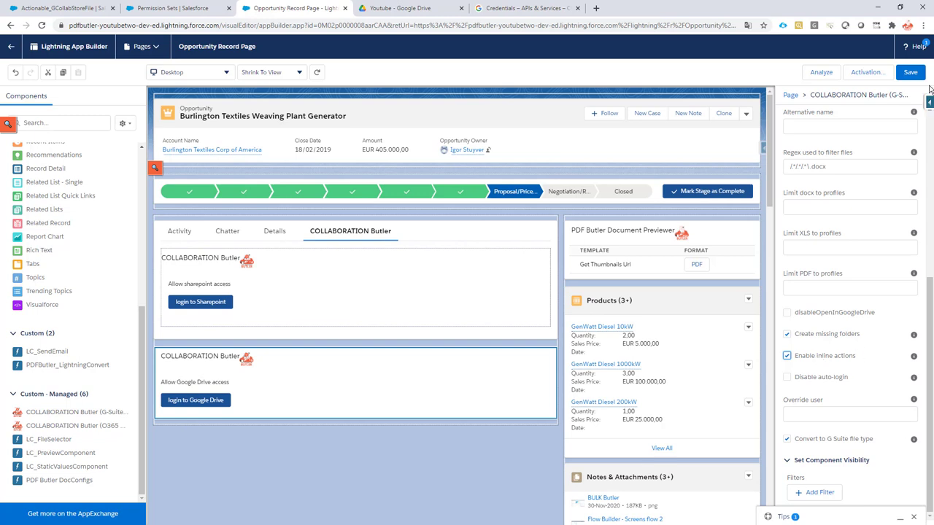
- Save the Opportunity Record Page with the configured Google Drive component
{"action": "left_click", "coordinate": [909, 73]}
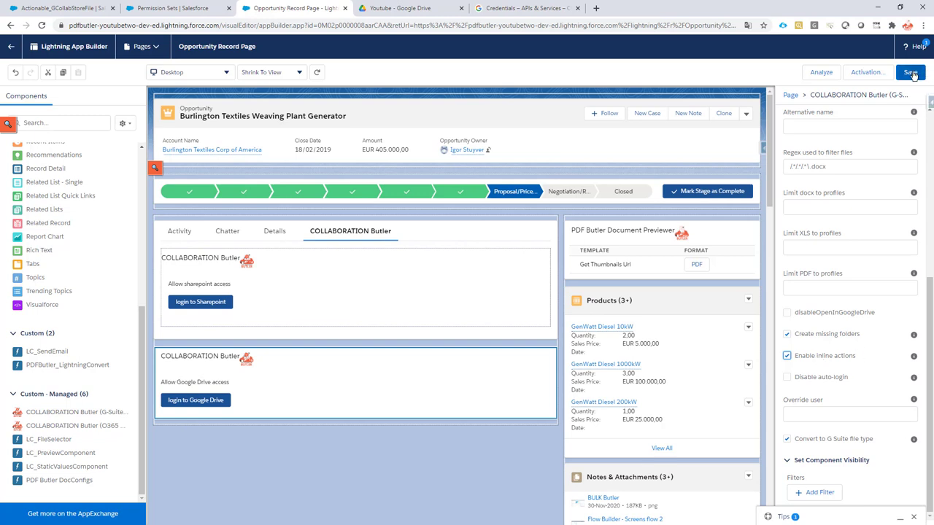
{"action": "left_click", "coordinate": [910, 72]}
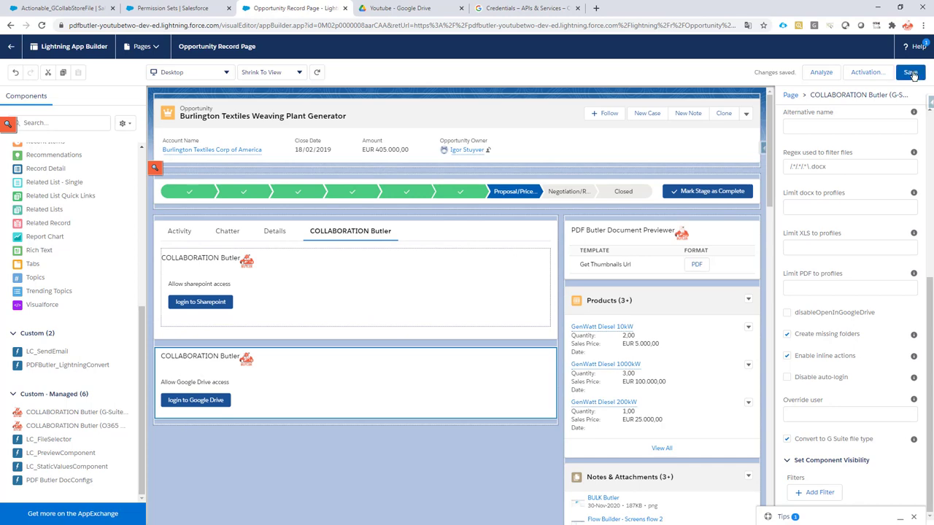
{"action": "mouse_move", "coordinate": [8, 49]}
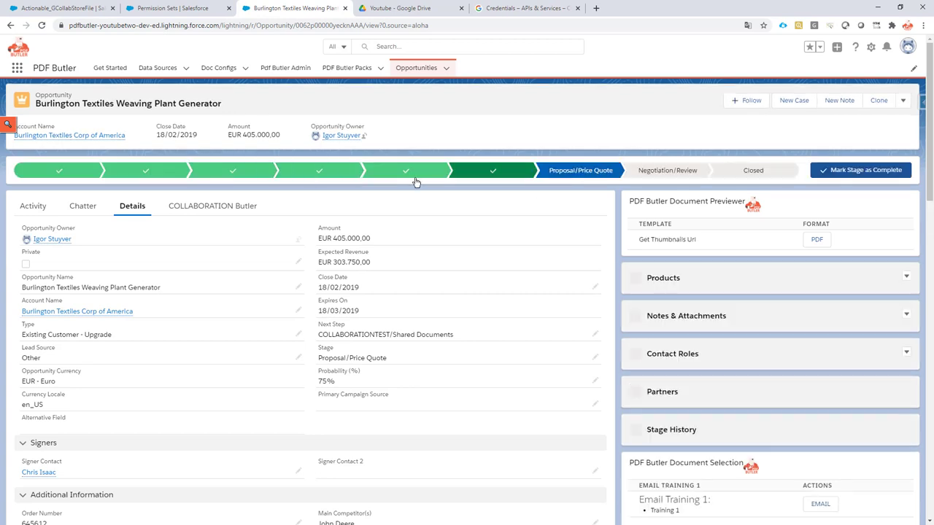
- Open the opportunity's COLLABORATION Butler tab and scroll down to the Google Drive login component
{"action": "left_click", "coordinate": [212, 206]}
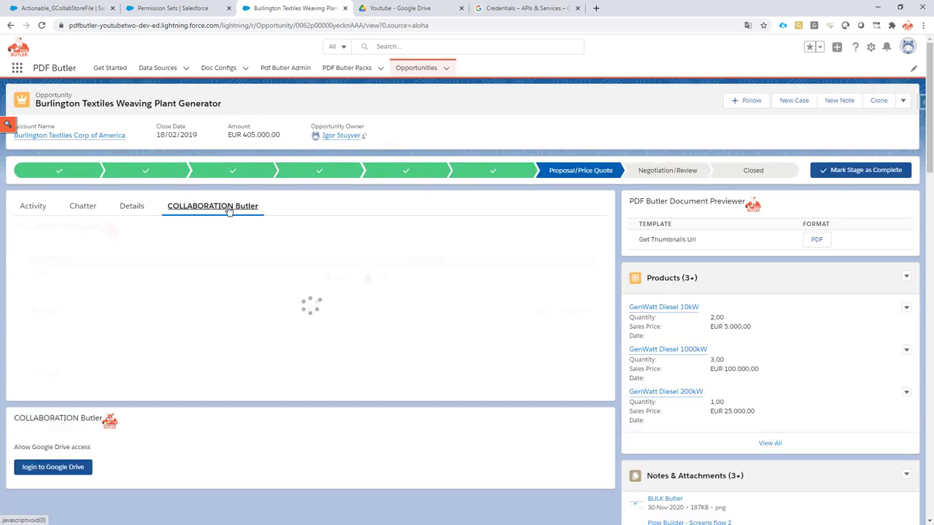
{"action": "left_click", "coordinate": [212, 205]}
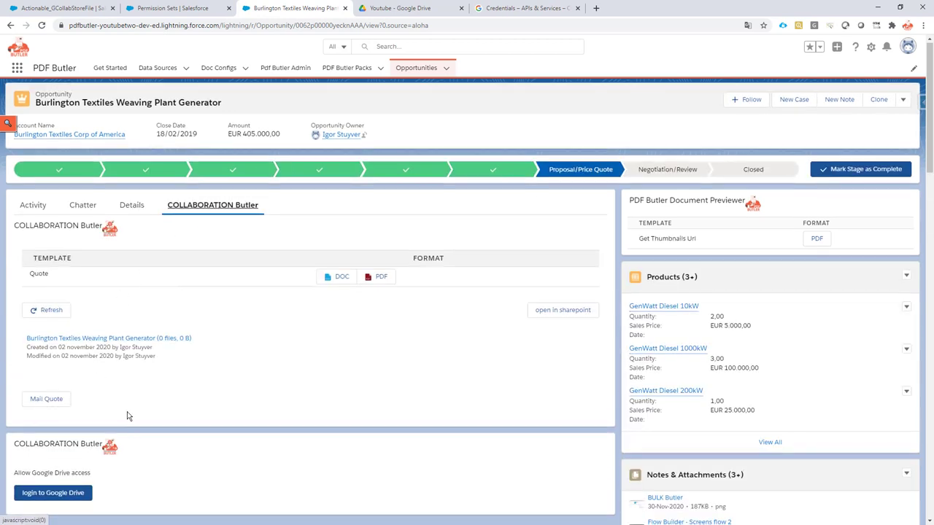
{"action": "scroll", "scroll_direction": "down", "scroll_amount": 3}
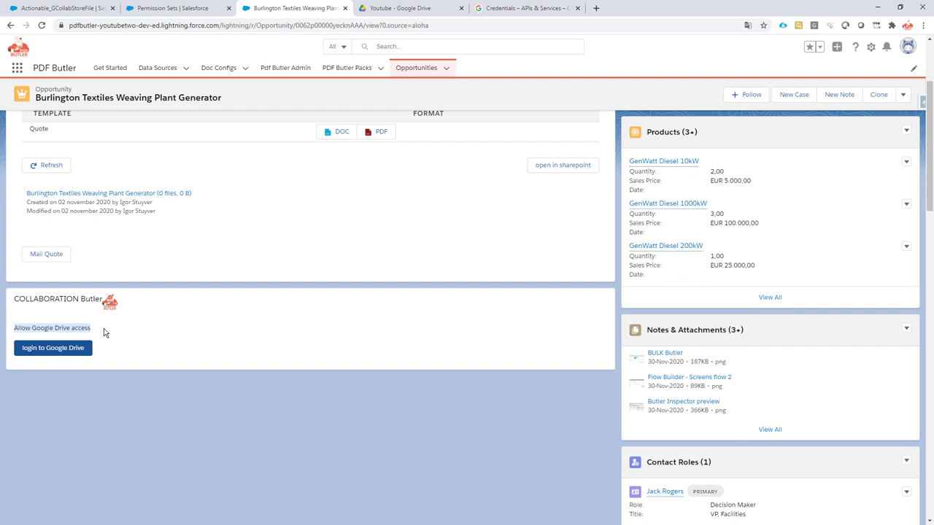
{"action": "mouse_move", "coordinate": [106, 334]}
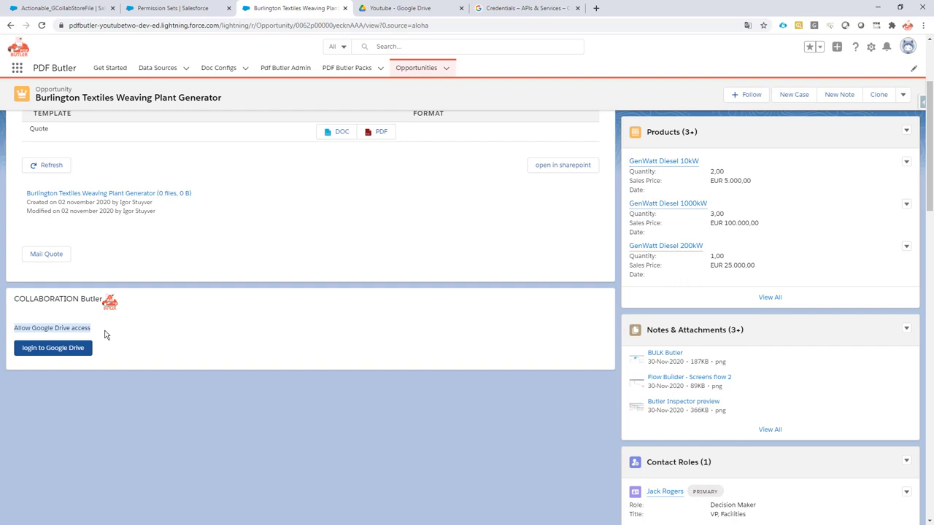
{"action": "mouse_move", "coordinate": [107, 334]}
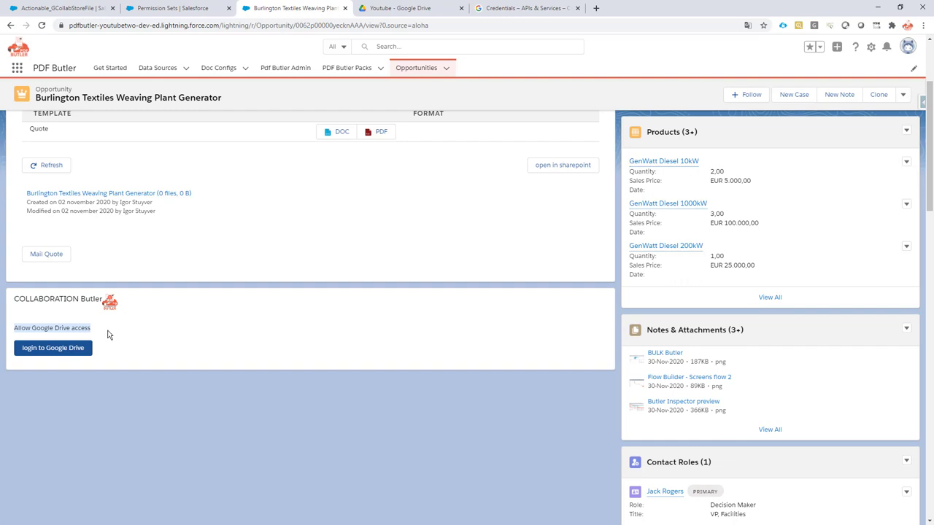
{"action": "scroll", "scroll_direction": "down", "scroll_amount": 3}
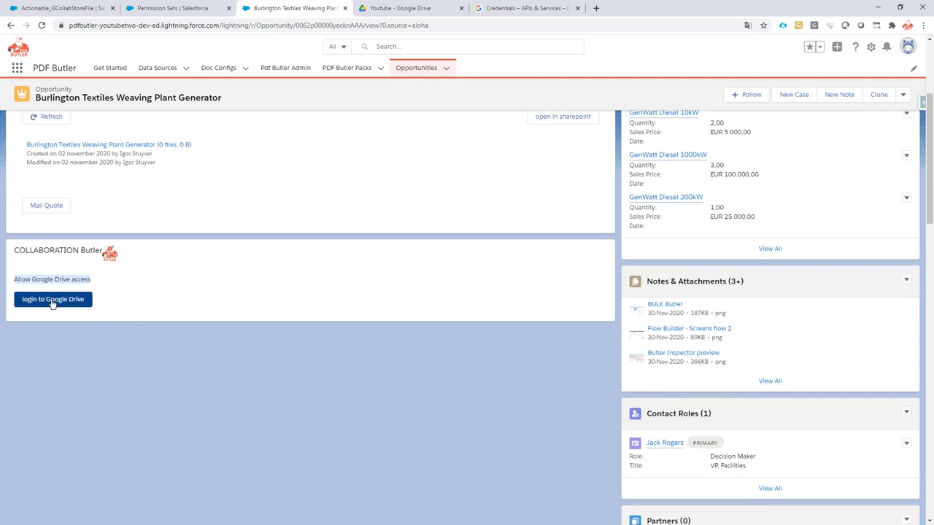
- Log in to Google Drive with the company account and allow the app's Drive access
{"action": "left_click", "coordinate": [52, 299]}
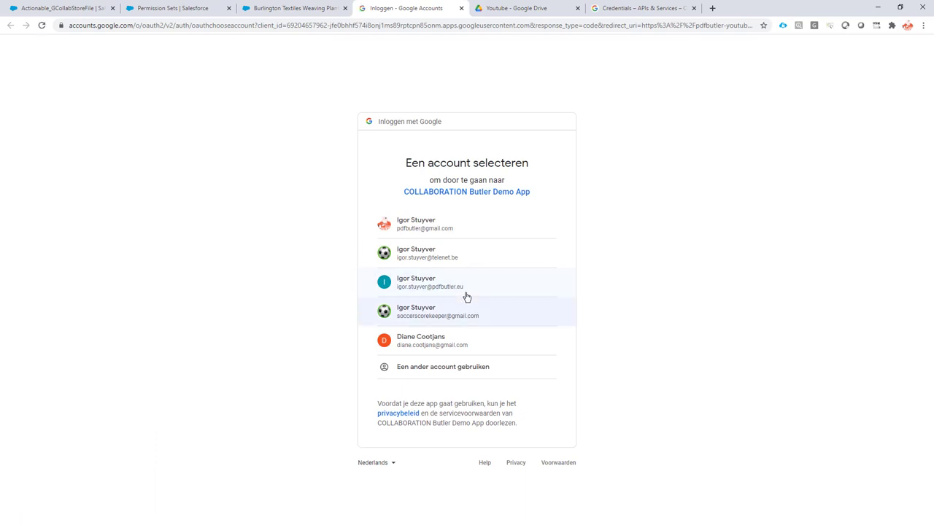
{"action": "left_click", "coordinate": [430, 282]}
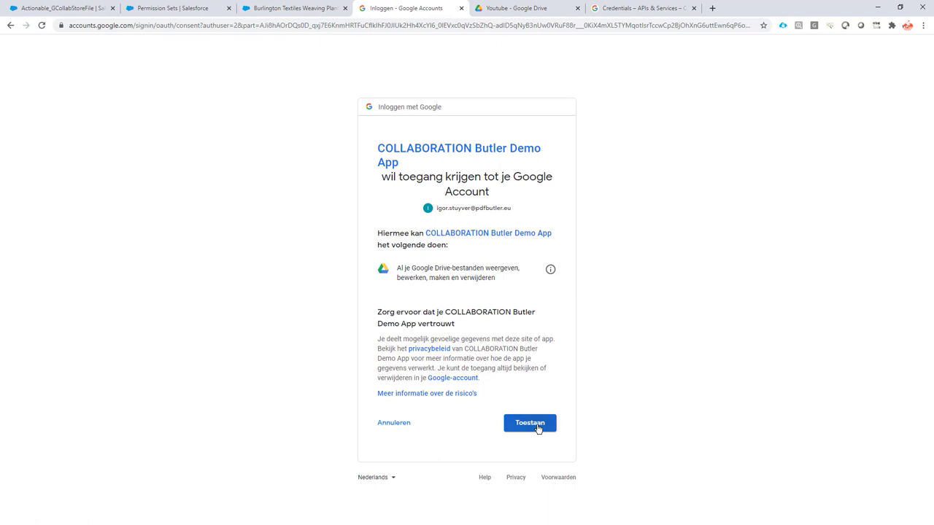
{"action": "left_click", "coordinate": [530, 423]}
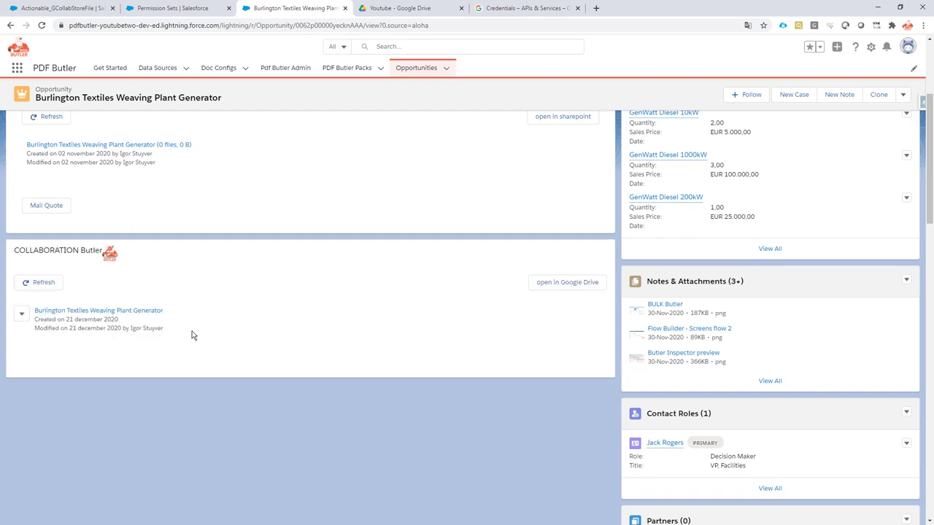
{"action": "mouse_move", "coordinate": [132, 323]}
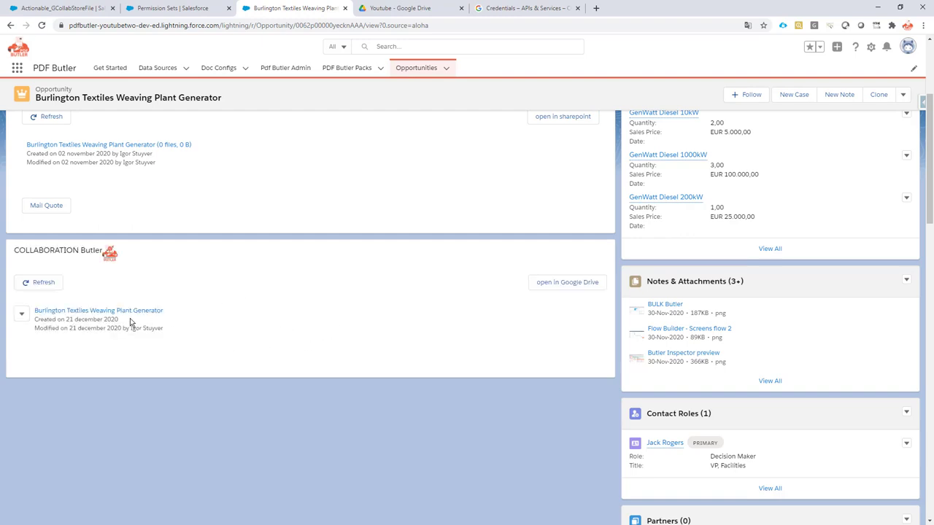
- Reload the opportunity and open the Burlington Textiles Weaving Plant Generator folder link under COLLABORATION Butler
{"action": "left_click", "coordinate": [42, 24]}
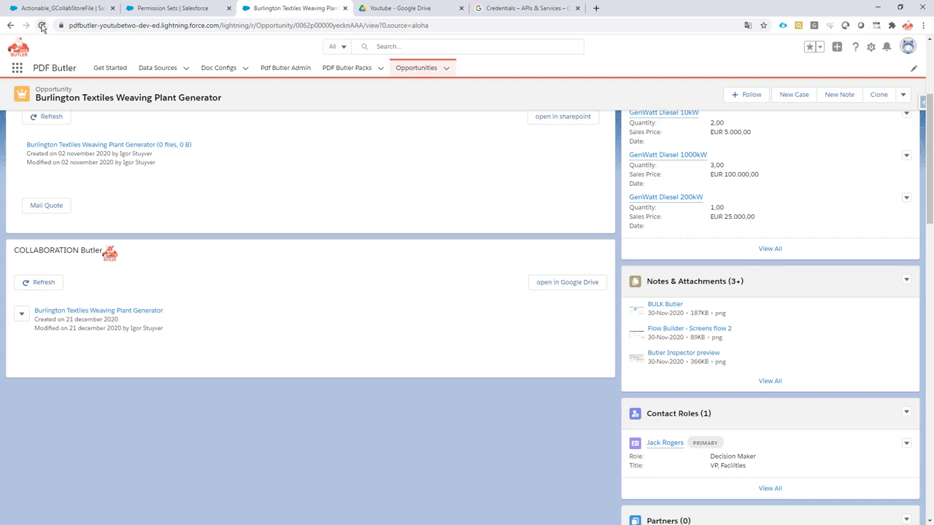
{"action": "left_click", "coordinate": [41, 25]}
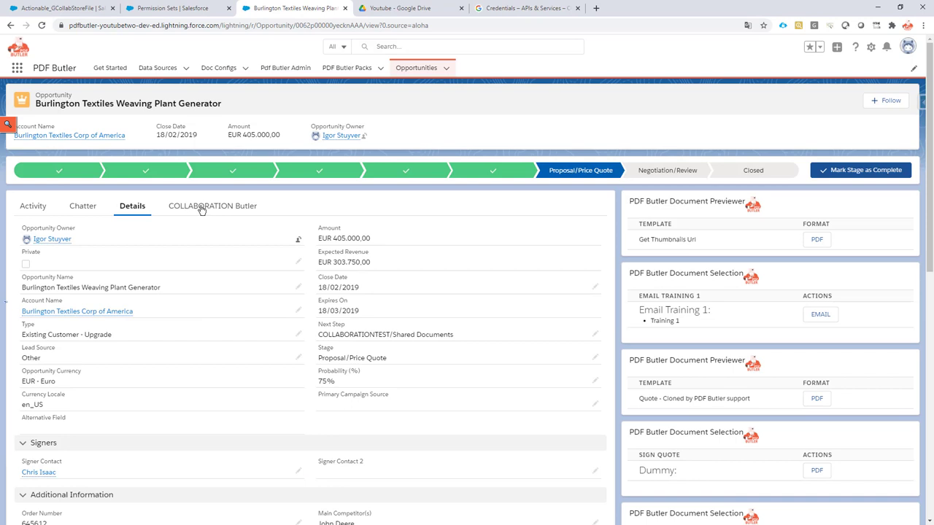
{"action": "left_click", "coordinate": [213, 206]}
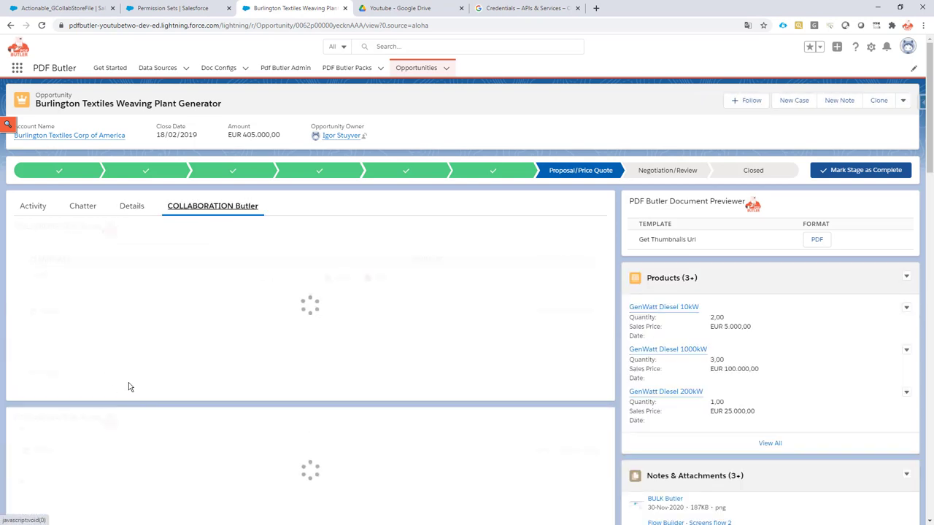
{"action": "scroll", "scroll_direction": "down", "scroll_amount": 3}
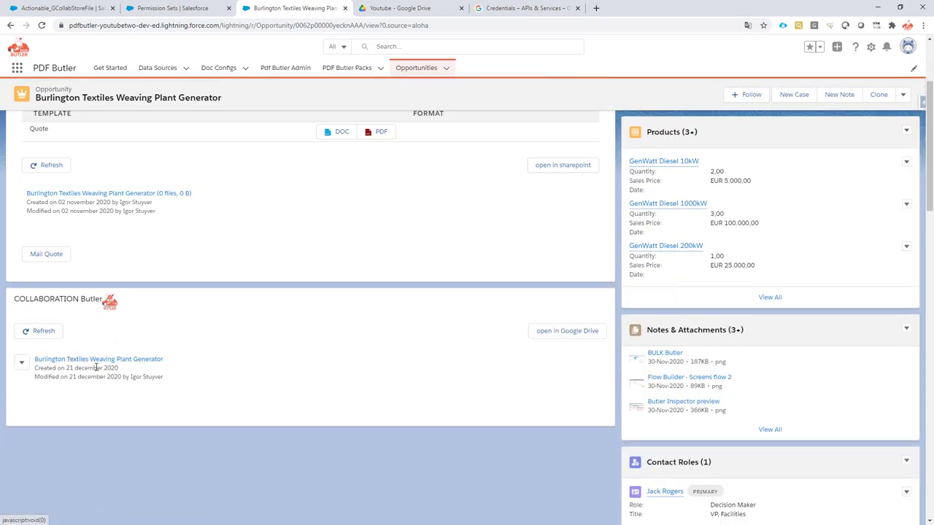
{"action": "mouse_move", "coordinate": [98, 359]}
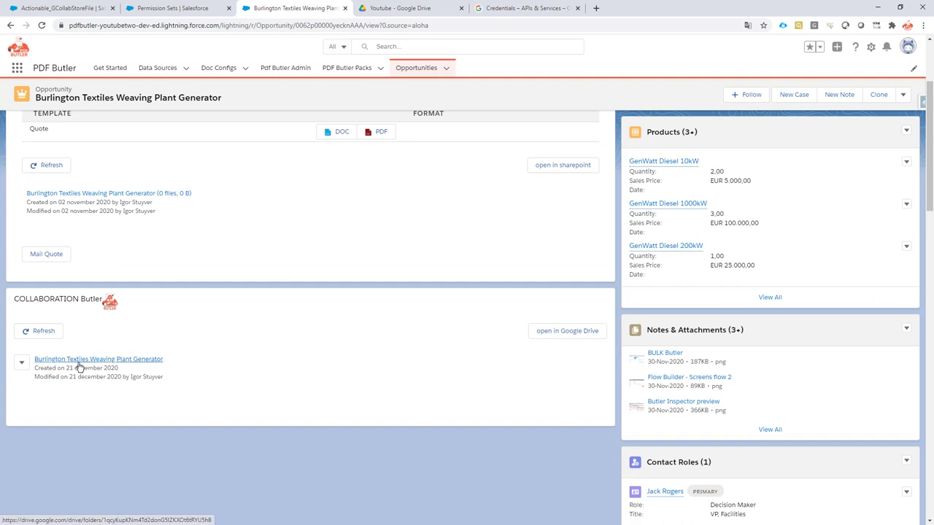
{"action": "scroll", "scroll_direction": "down", "scroll_amount": 3}
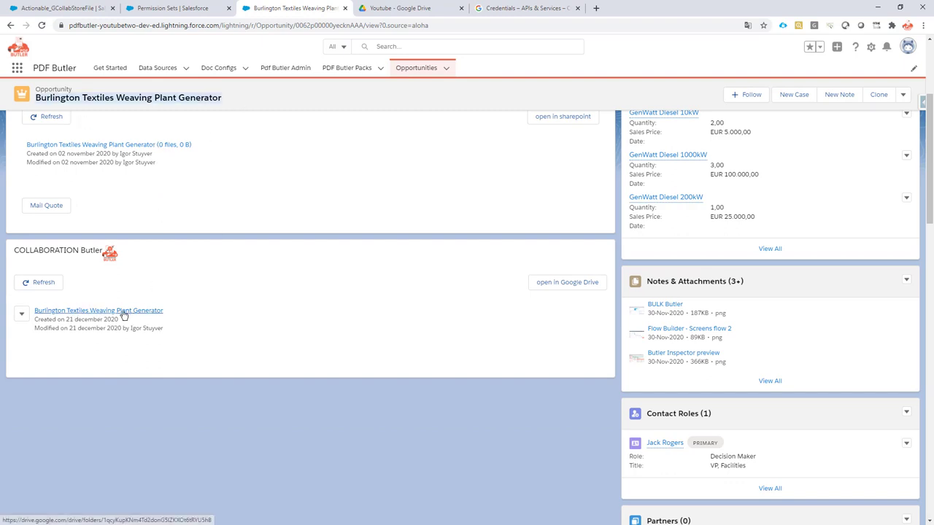
{"action": "left_click", "coordinate": [99, 310]}
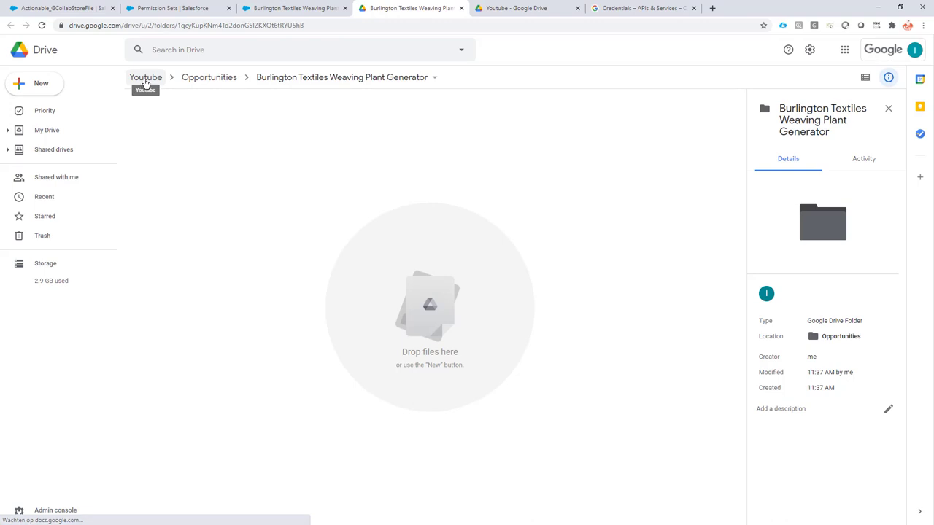
{"action": "mouse_move", "coordinate": [210, 77]}
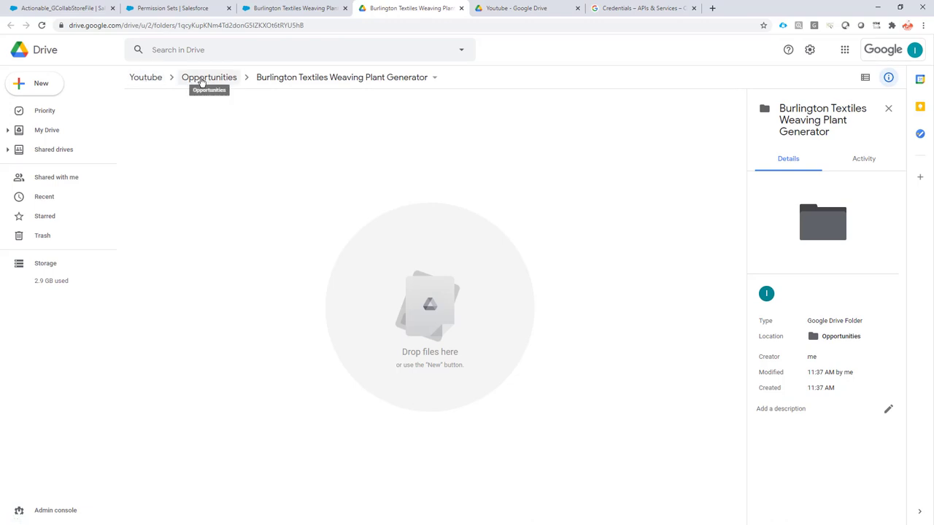
{"action": "mouse_move", "coordinate": [376, 76]}
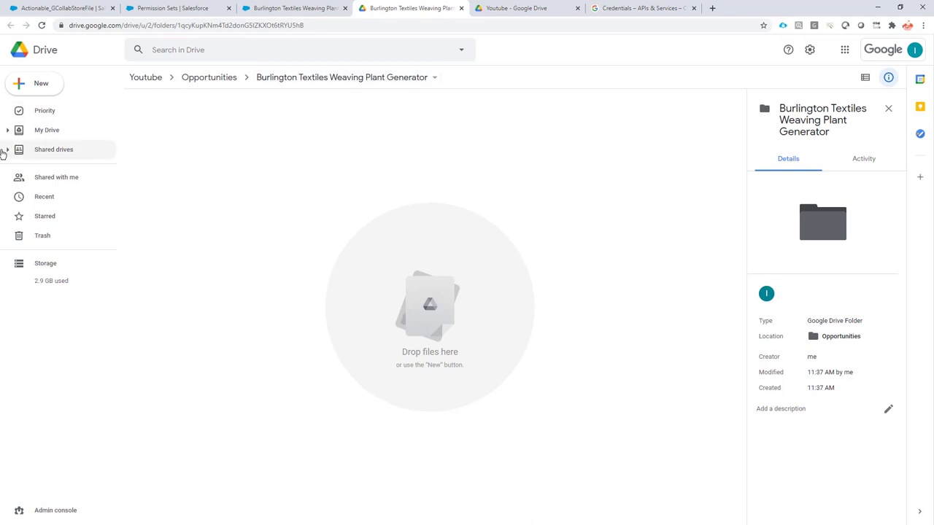
- Expand Shared drives and the Youtube drive to show Opportunities and the Burlington Textiles folder
{"action": "left_click", "coordinate": [8, 150]}
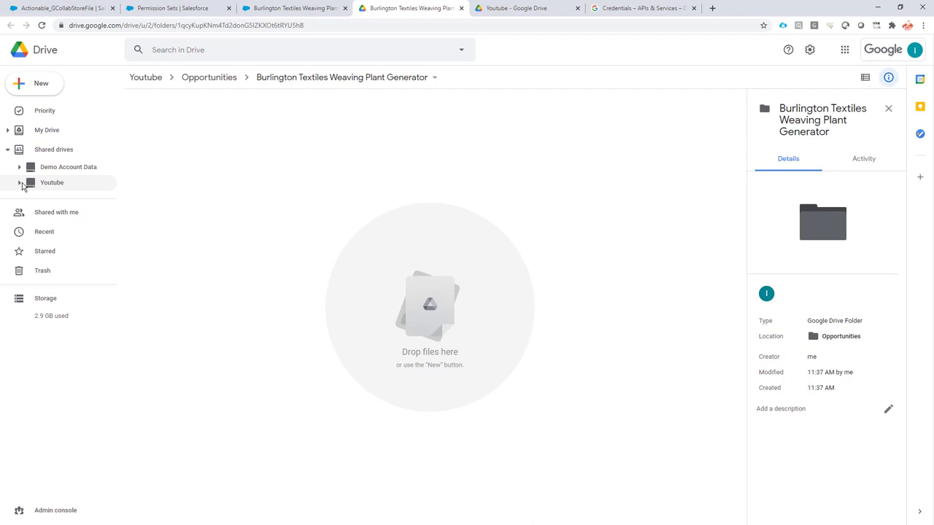
{"action": "left_click", "coordinate": [21, 182]}
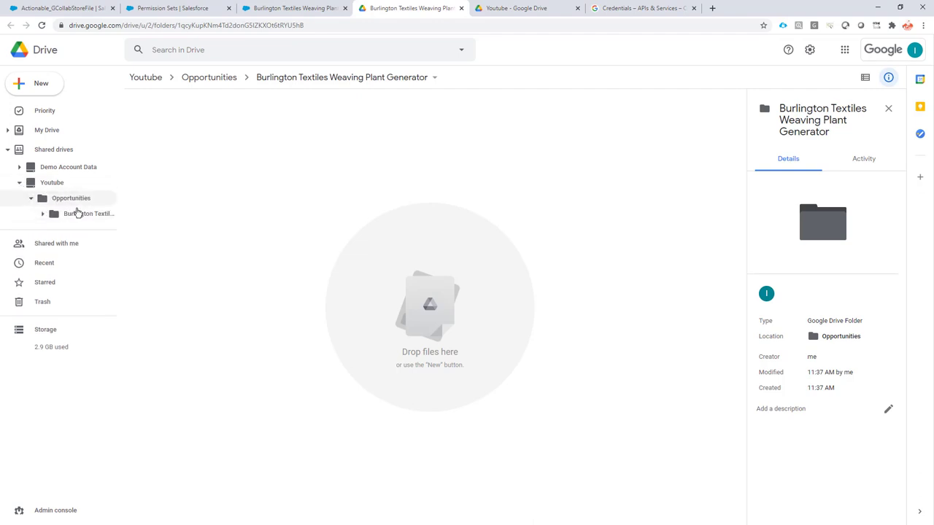
{"action": "mouse_move", "coordinate": [87, 214]}
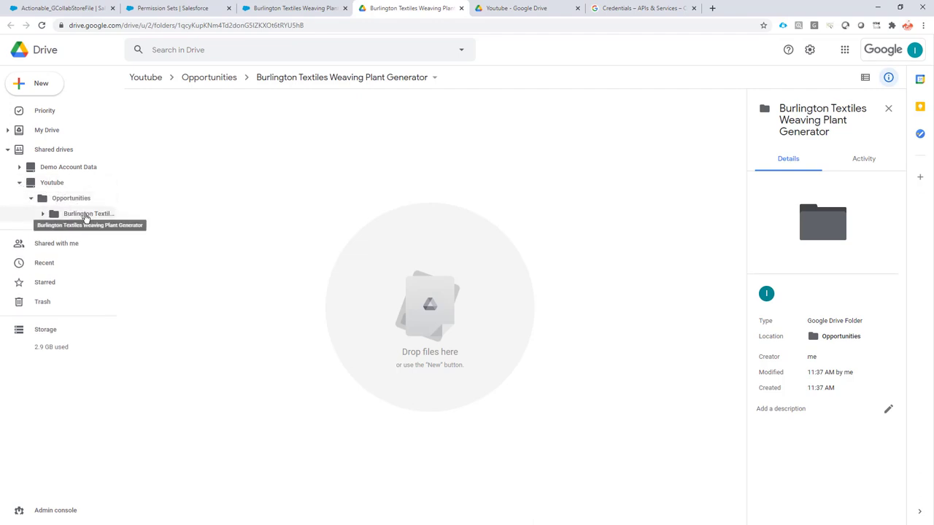